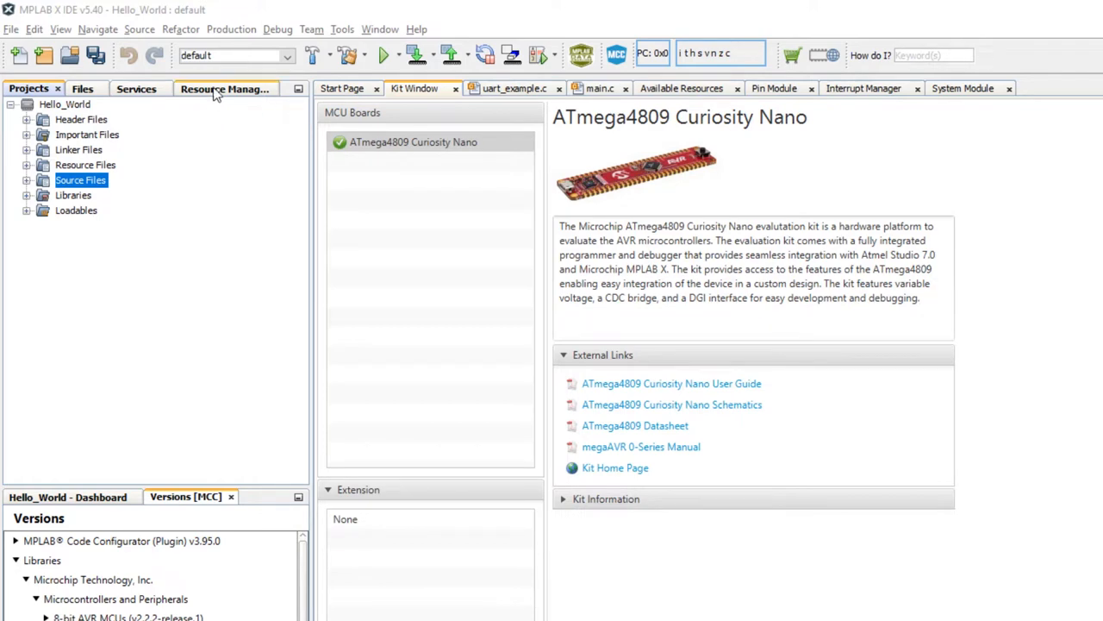
# Filter the MCC Available Resources module list by 'sp' to show the SPI modules.
pyautogui.click(225, 88)
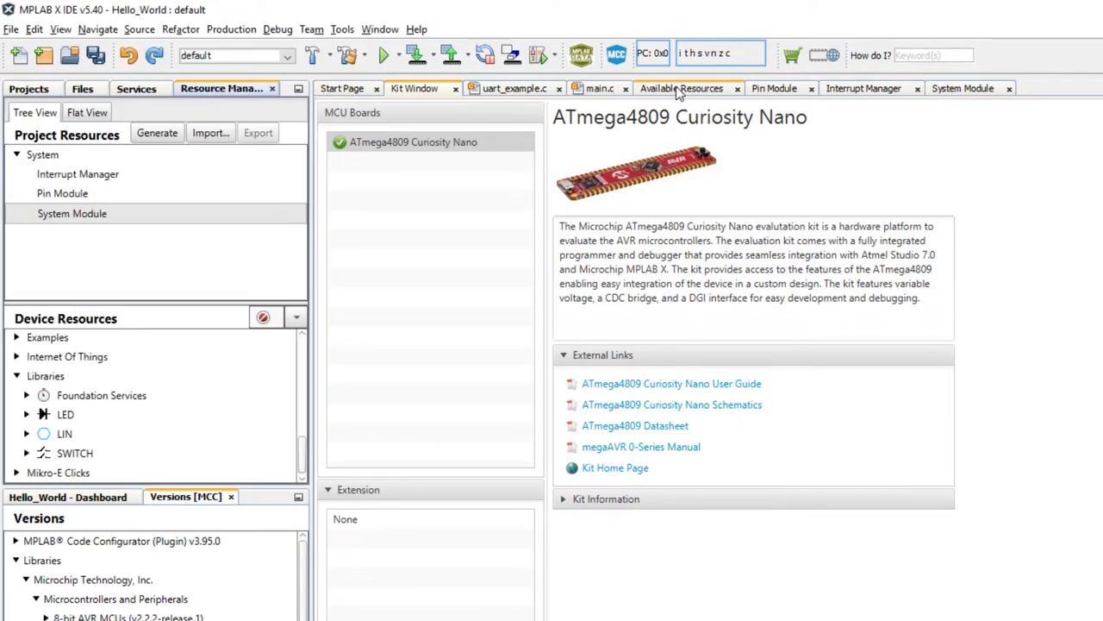
pyautogui.click(681, 88)
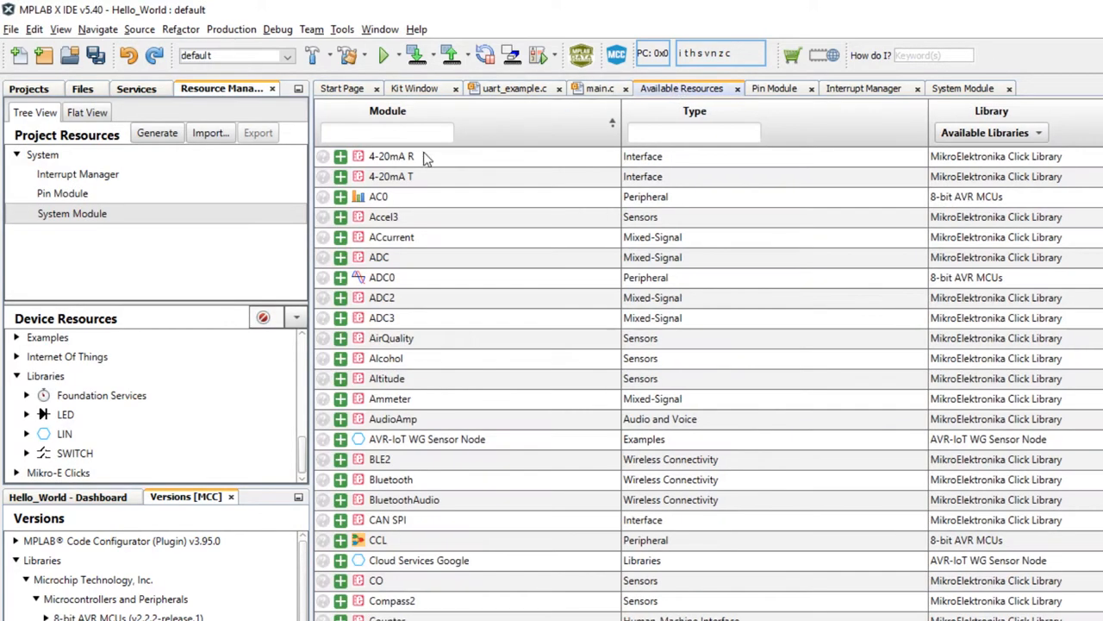
pyautogui.write('sp')
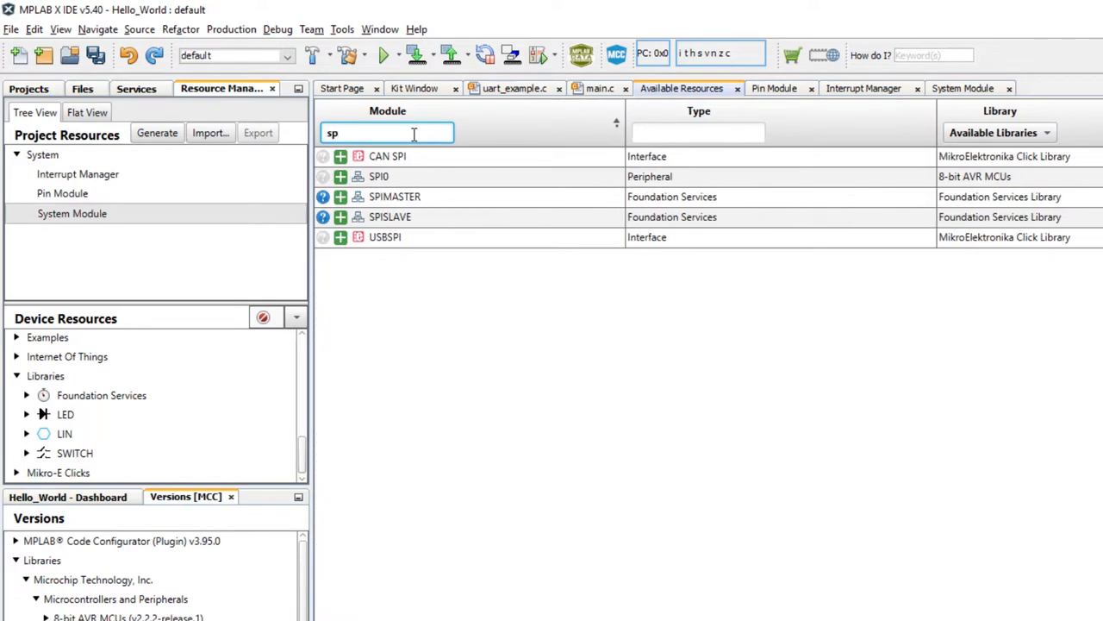
pyautogui.click(1000, 133)
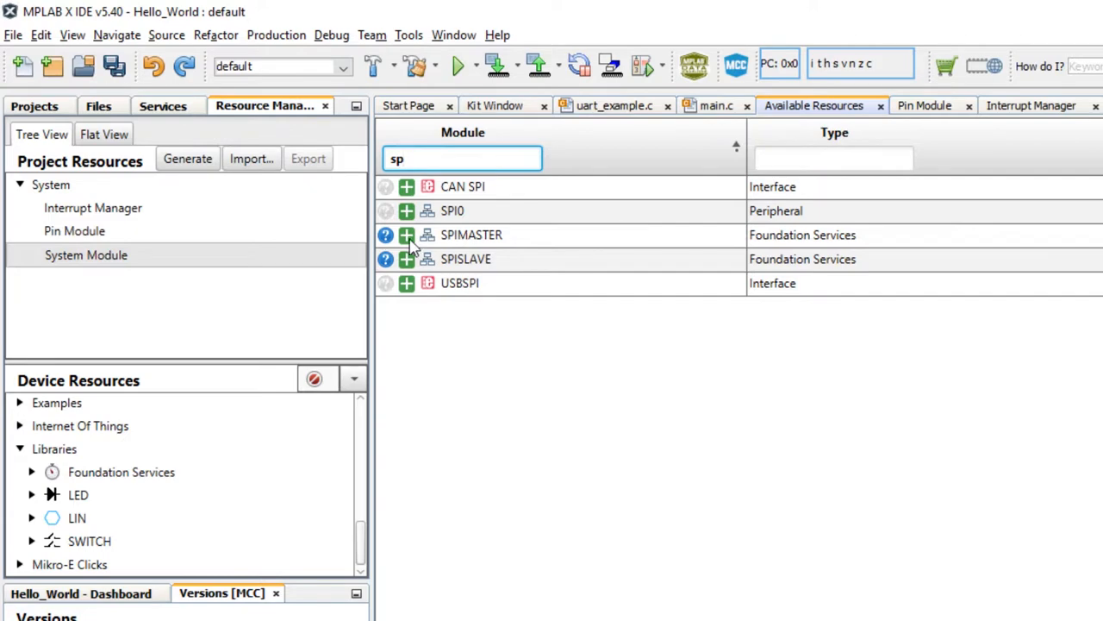
# Add SPIMASTER with a MASTER0 row on SPI0 and bring up the SPI0 settings.
pyautogui.click(406, 234)
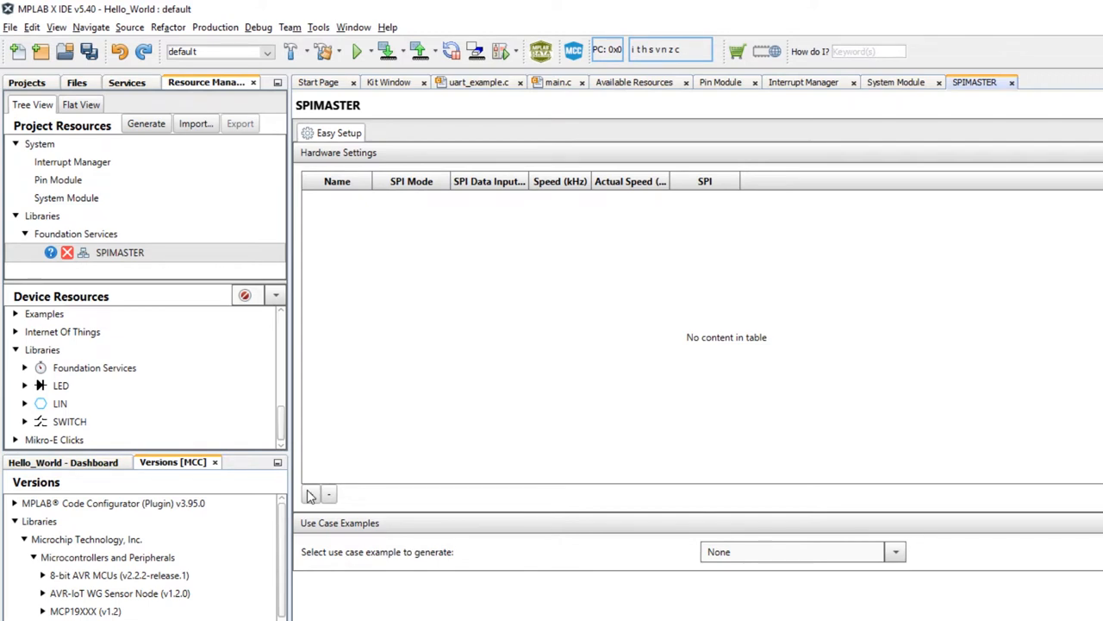
pyautogui.click(311, 493)
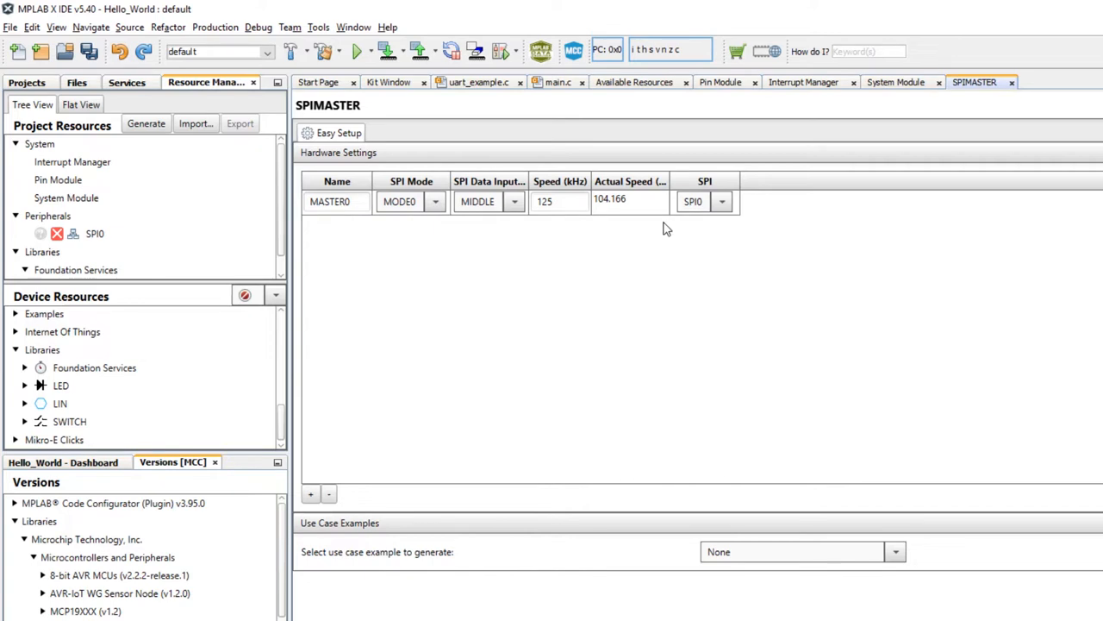
pyautogui.moveTo(171, 260)
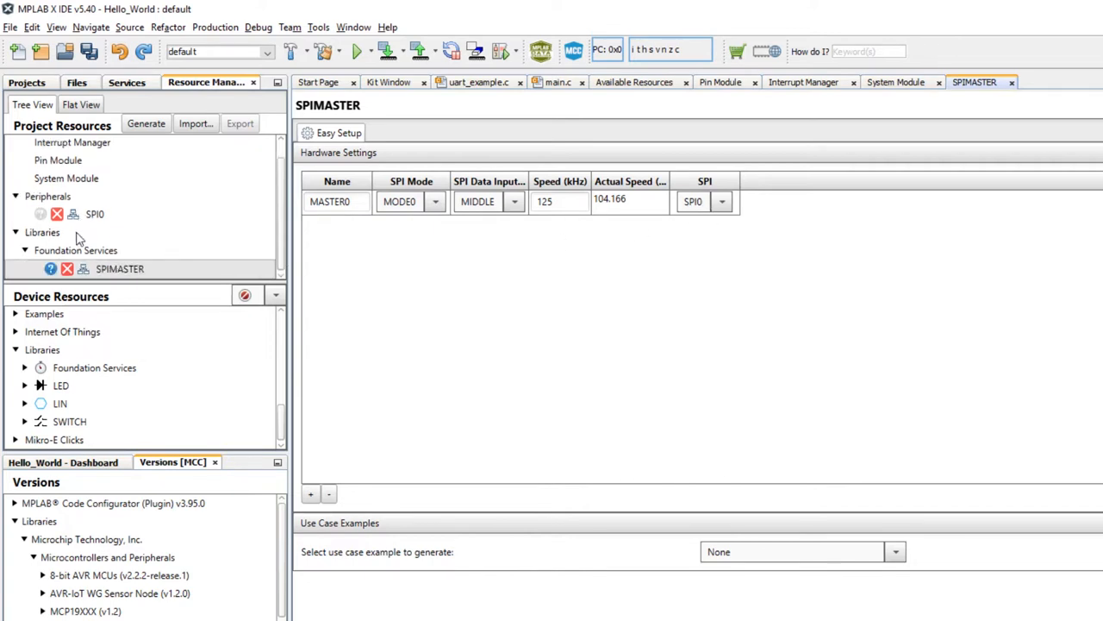
pyautogui.click(95, 214)
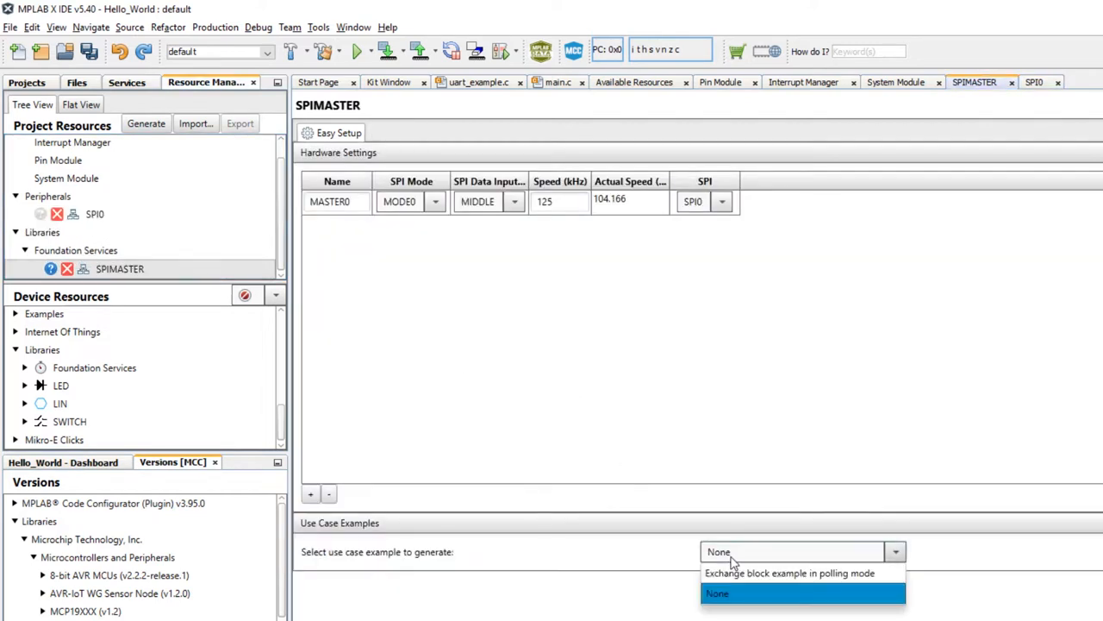
pyautogui.moveTo(758, 579)
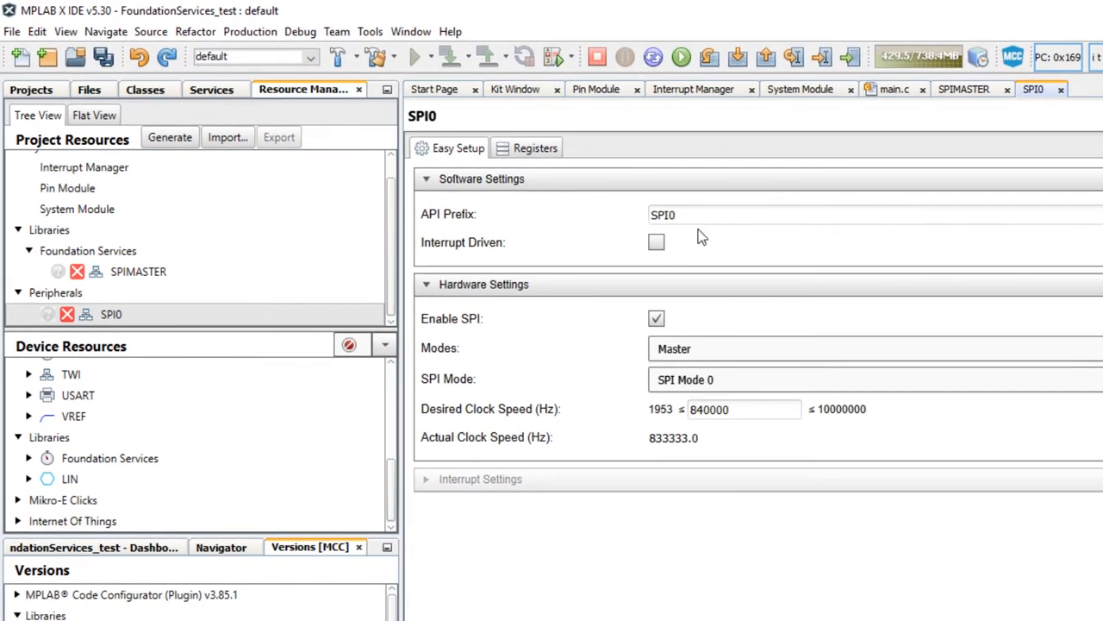
pyautogui.moveTo(669, 499)
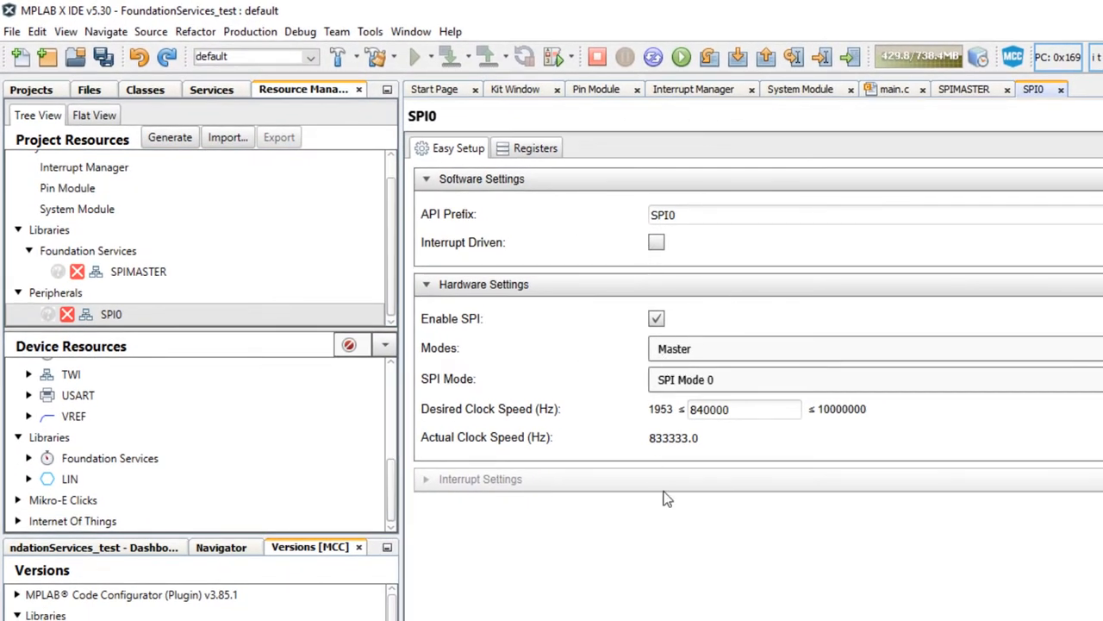
pyautogui.moveTo(455, 172)
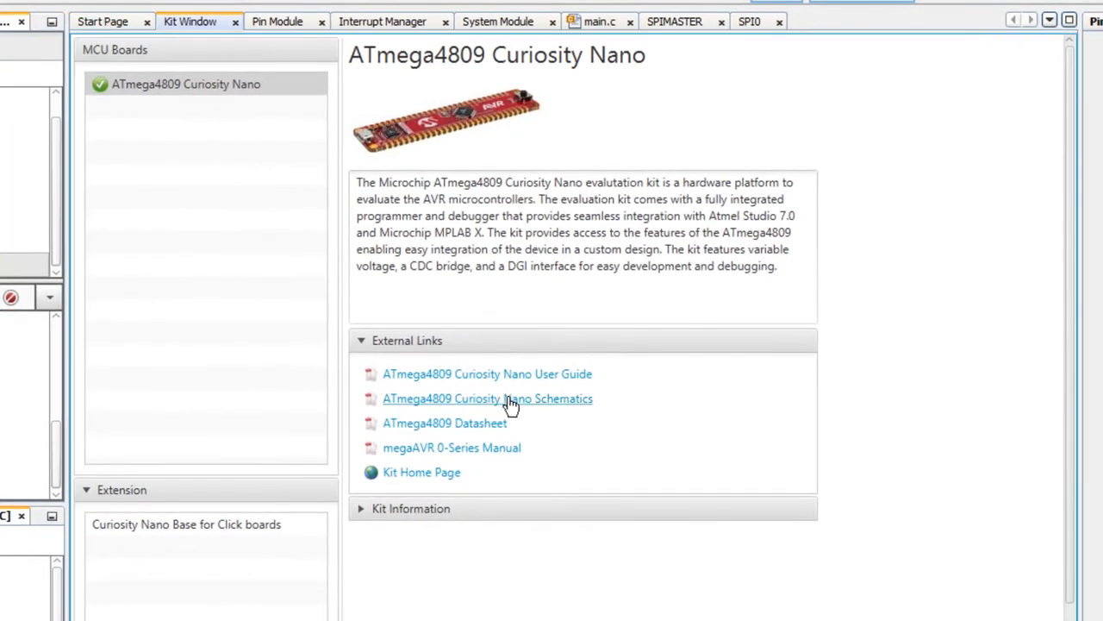
pyautogui.moveTo(511, 404)
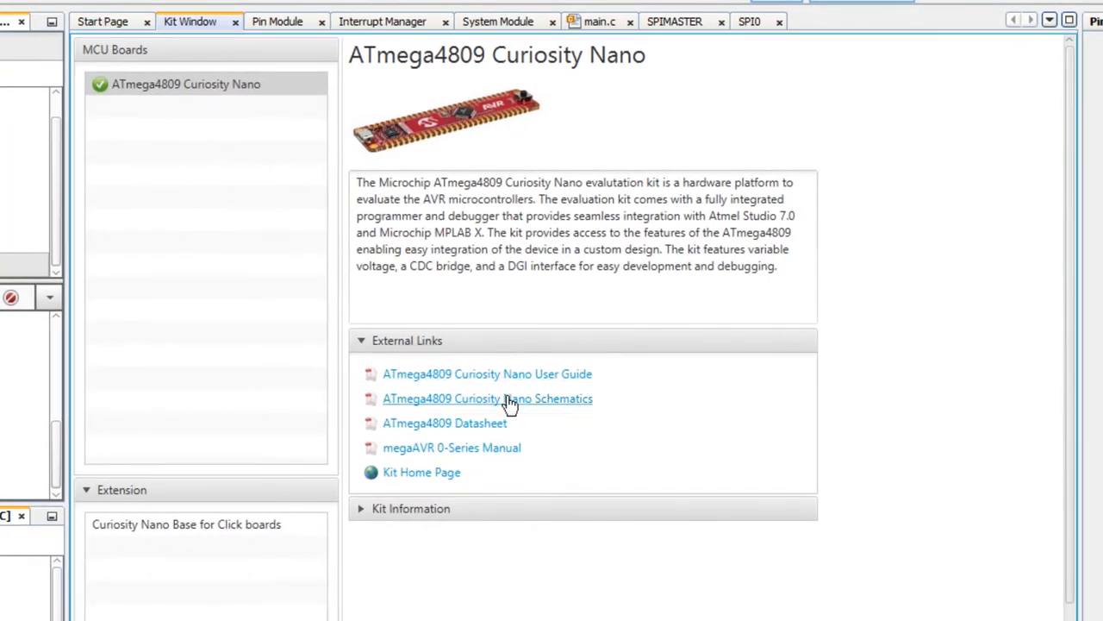
# Check the SPI pins (PA4–PA7) on the Curiosity Nano schematic, then return to the kit page.
pyautogui.click(487, 399)
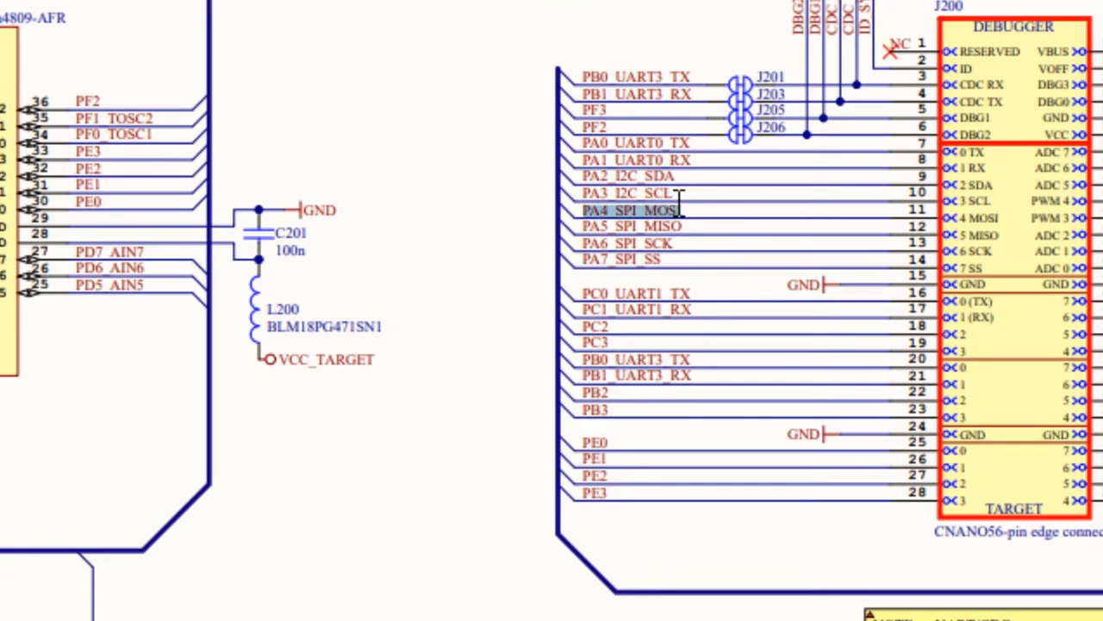
pyautogui.click(634, 225)
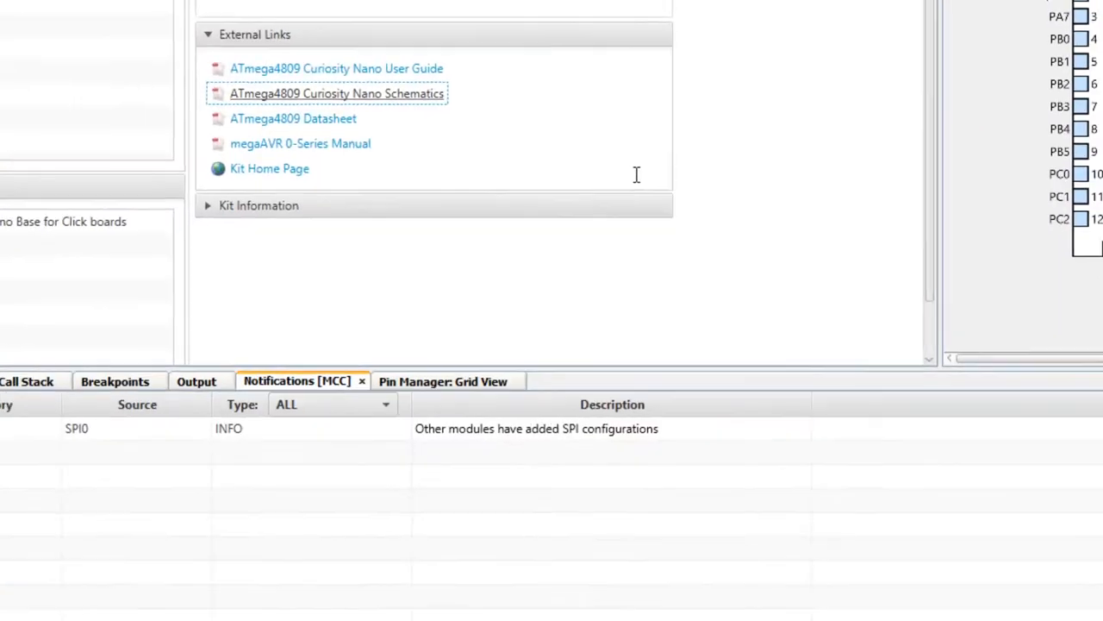
# Show the pin grid view with SPI0's MISO, MOSI and SCK on Port A pins.
pyautogui.click(441, 382)
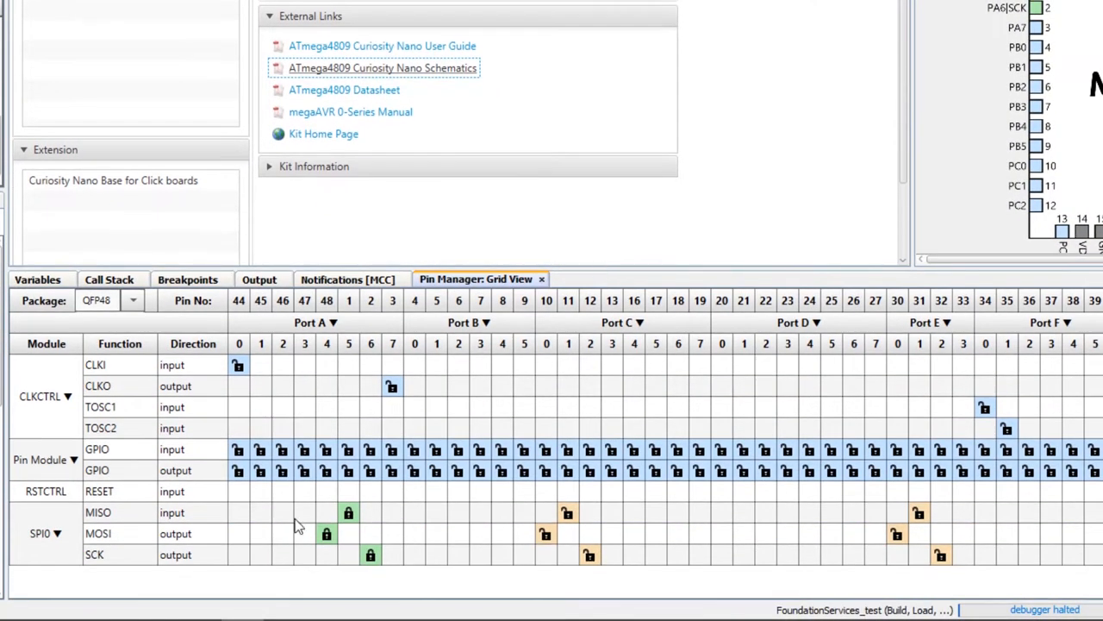
pyautogui.moveTo(127, 520)
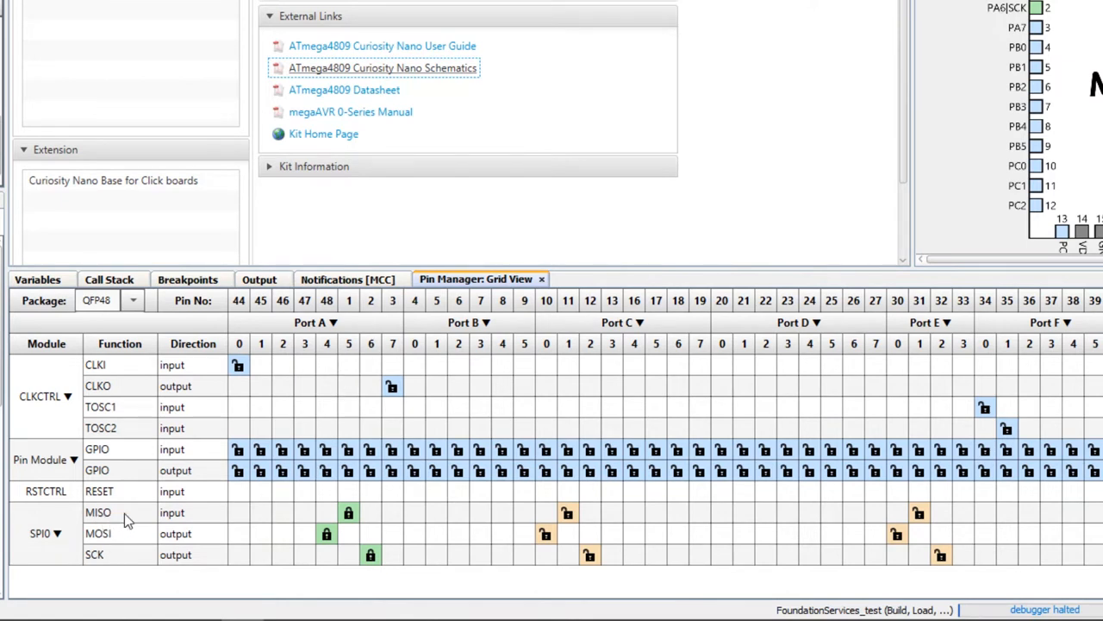
pyautogui.moveTo(365, 377)
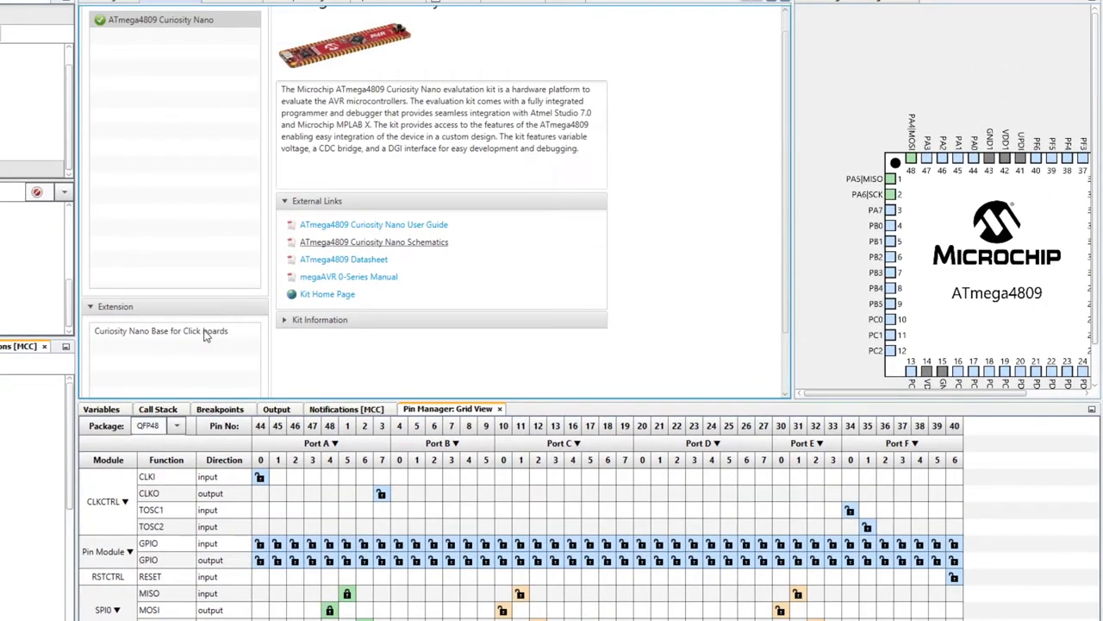
# View the Curiosity Nano Base for Click boards details and browse its hardware user guide.
pyautogui.click(160, 331)
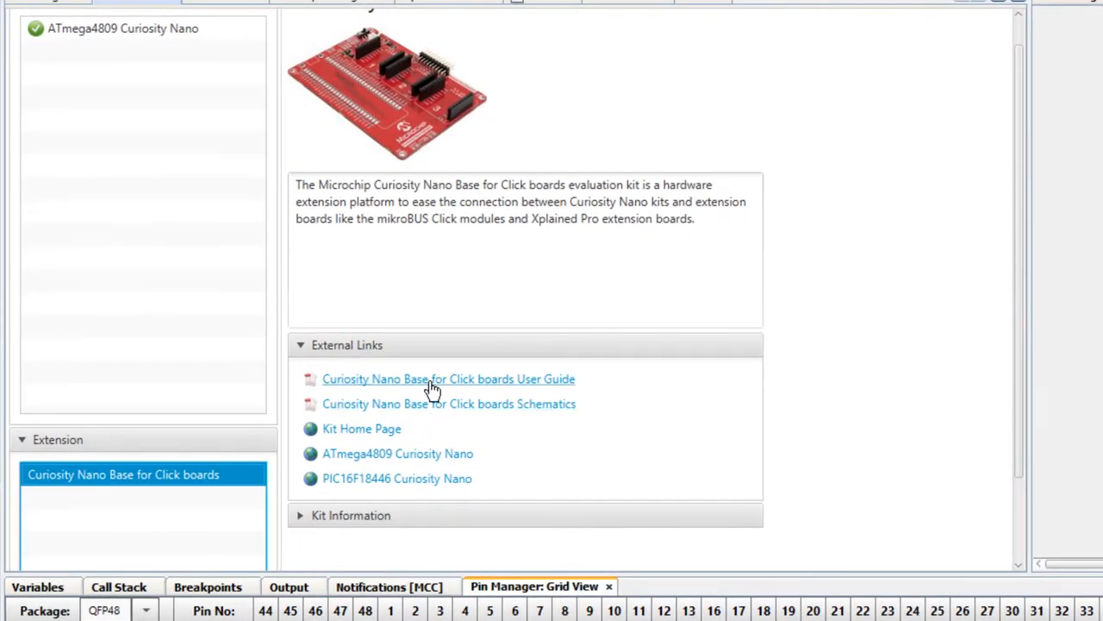
pyautogui.click(448, 379)
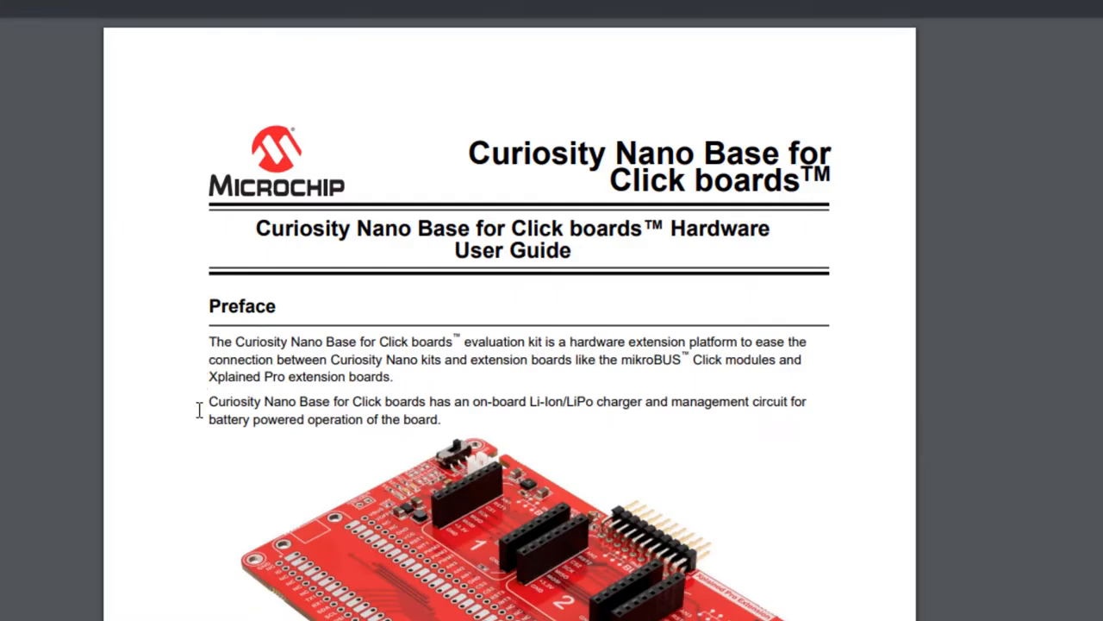
pyautogui.scroll(-3)
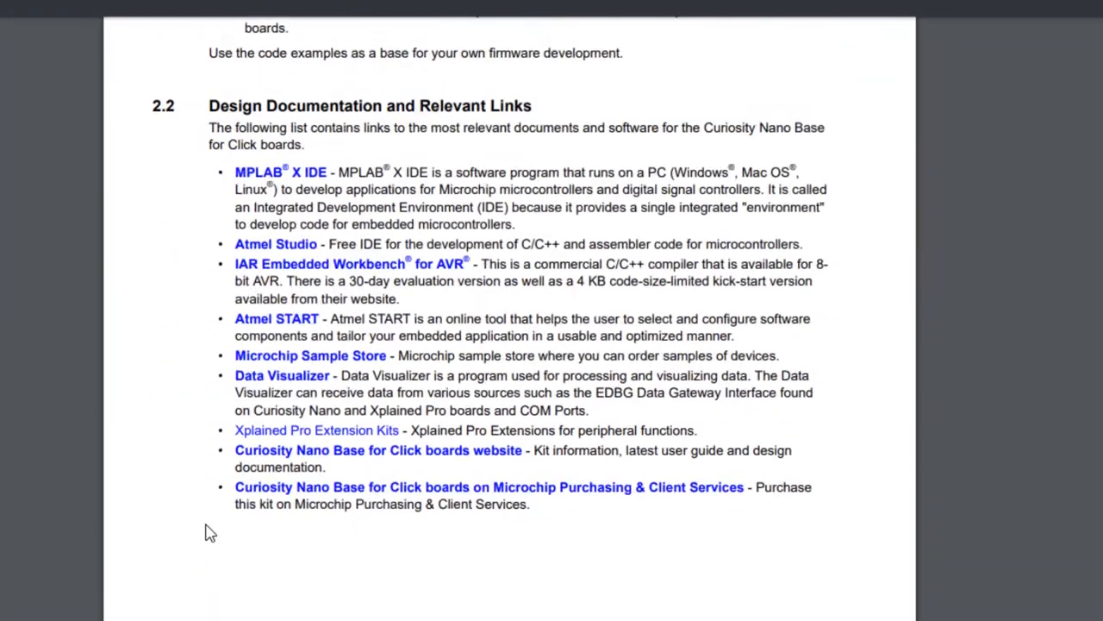
pyautogui.scroll(-3)
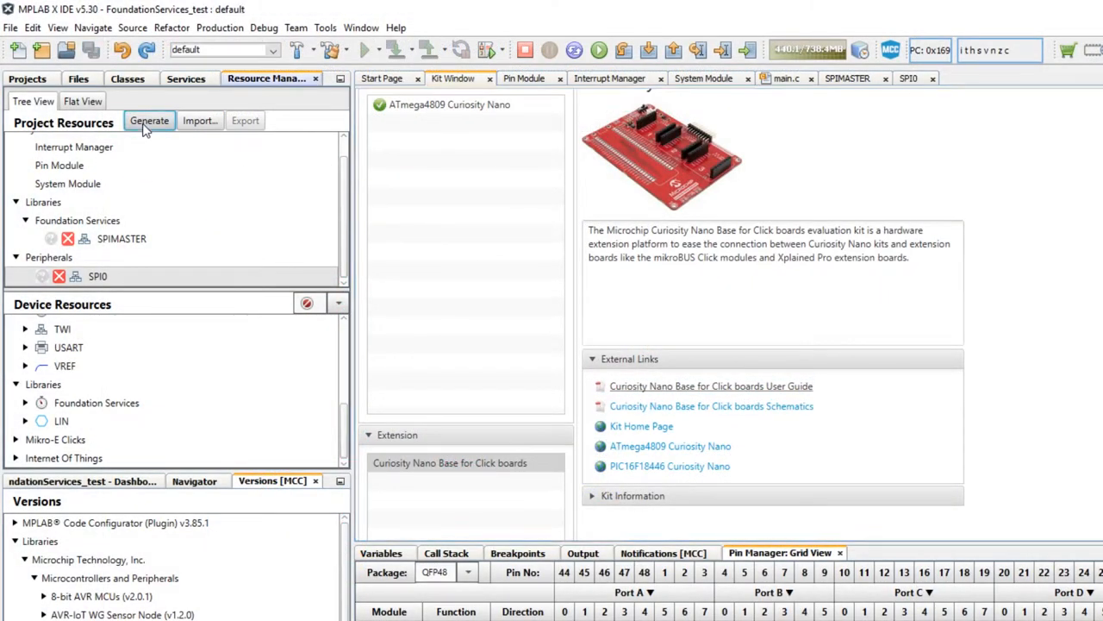
# Generate the MCC code and open spi_master_example.c from the generated examples folder.
pyautogui.click(148, 121)
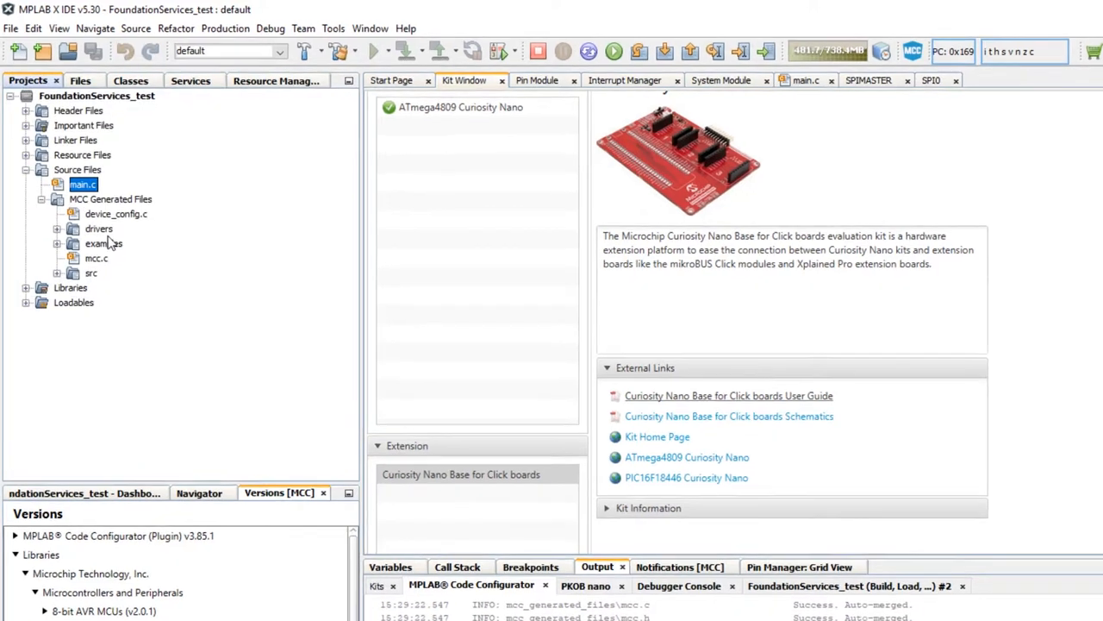
pyautogui.click(72, 243)
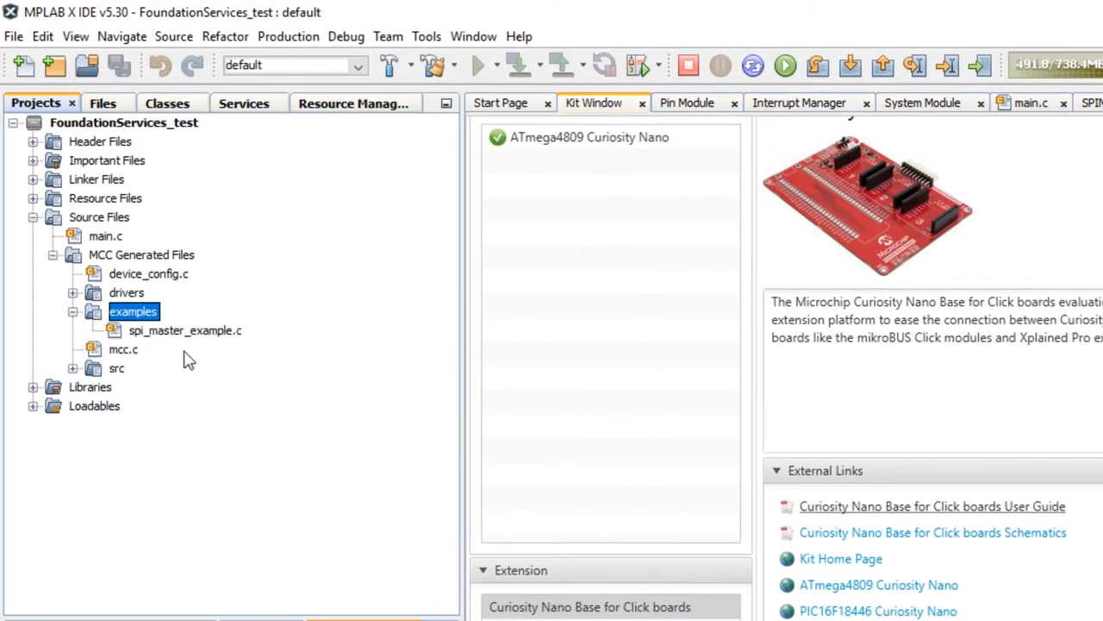
pyautogui.doubleClick(185, 331)
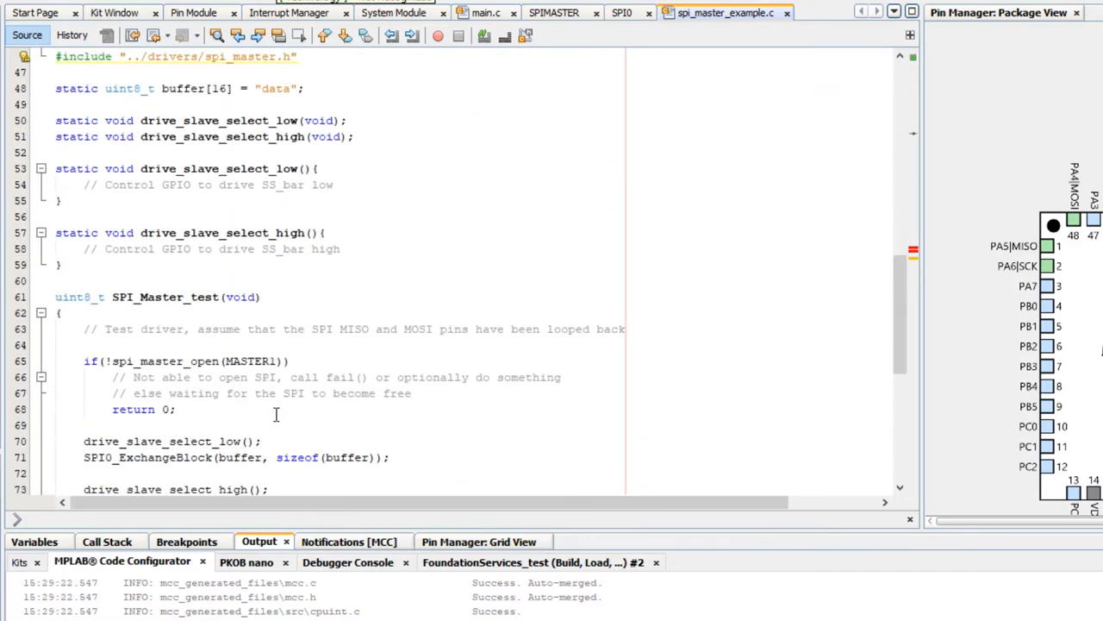
pyautogui.scroll(-3)
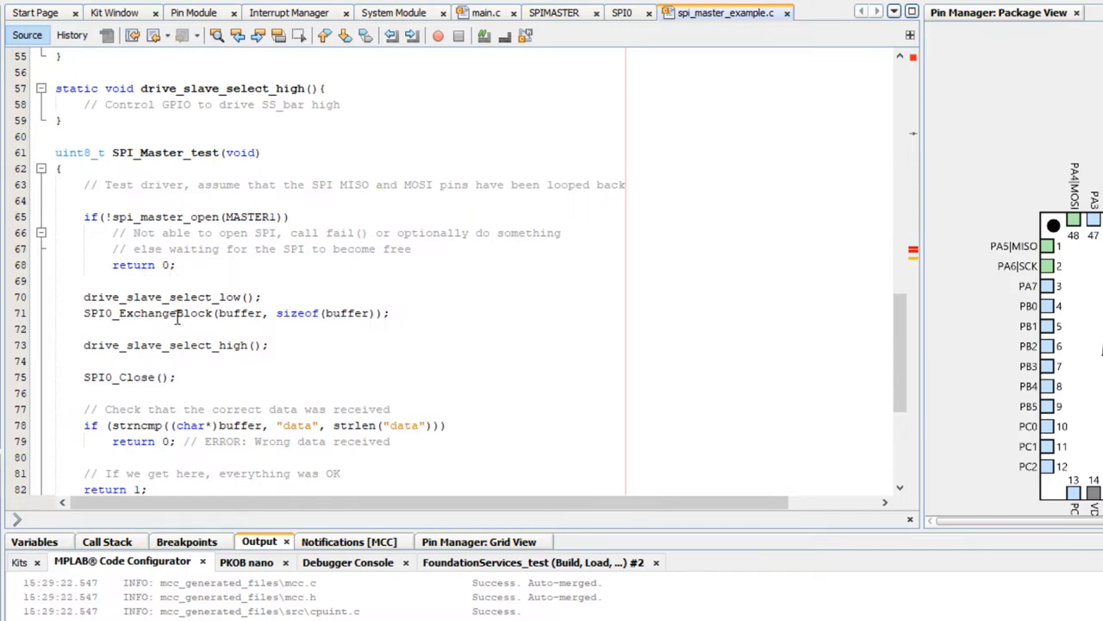
pyautogui.moveTo(155, 314)
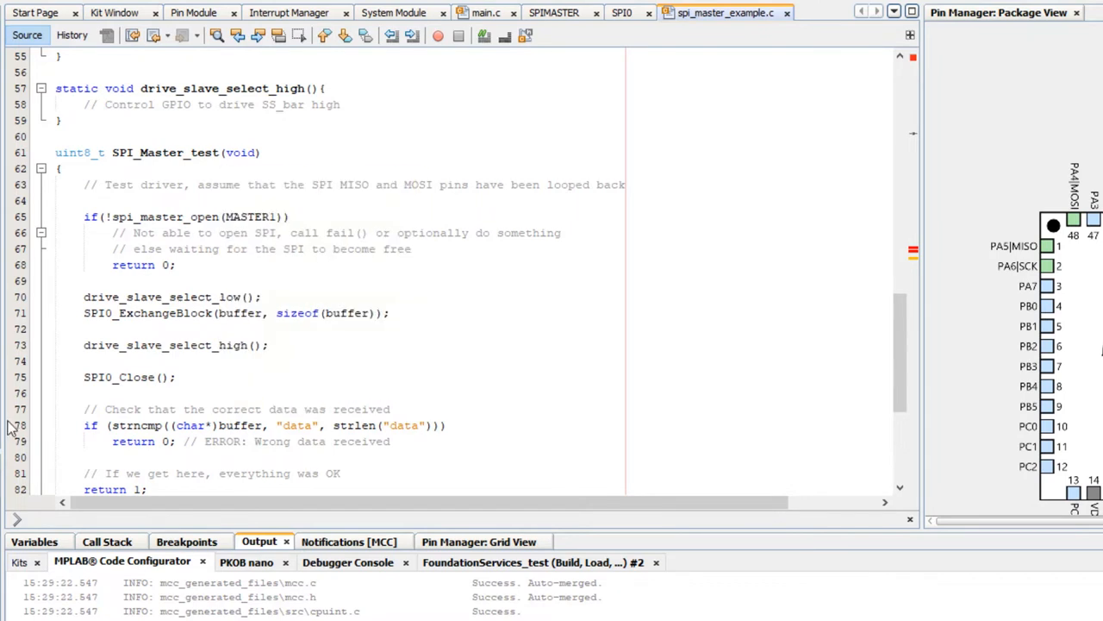
pyautogui.moveTo(10, 428)
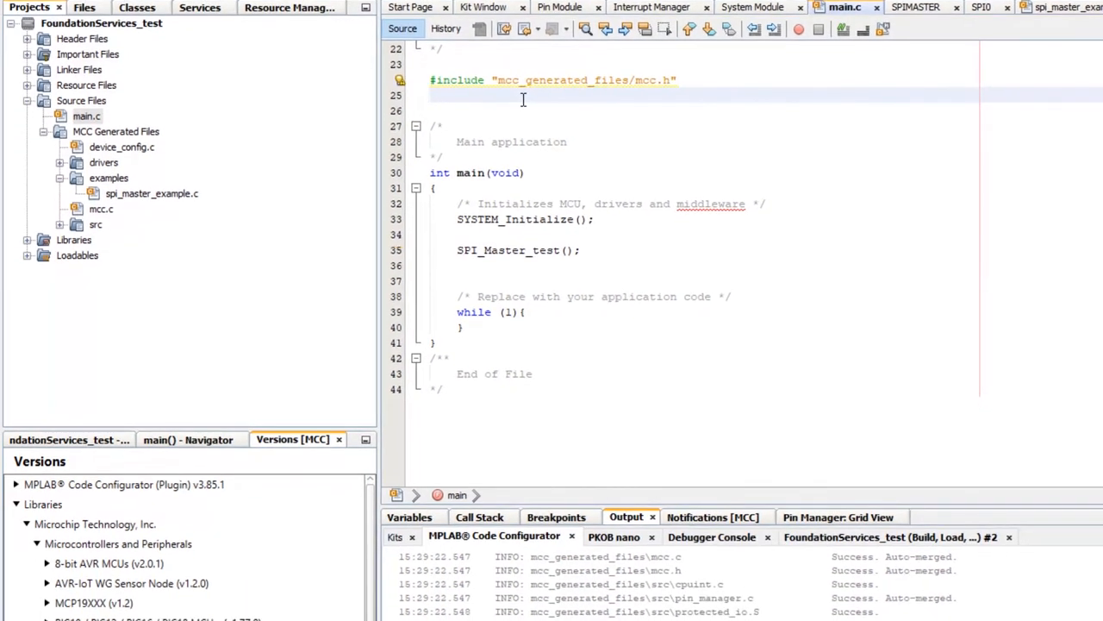
# Add the line '#include "mcc_generated_files/' below the mcc.h include in main.c.
pyautogui.write('#')
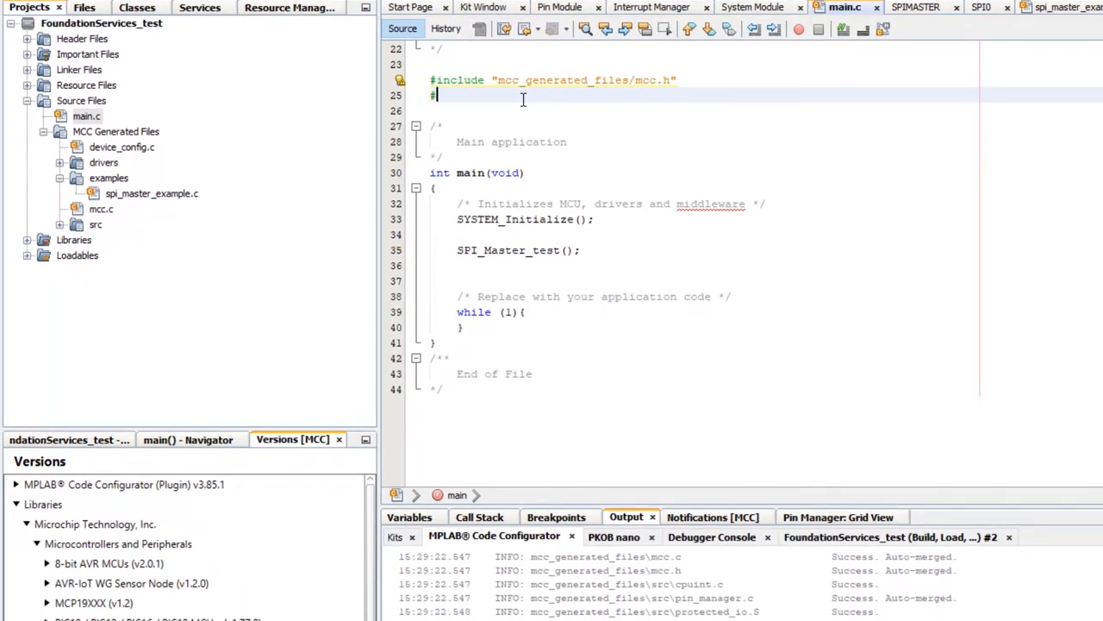
pyautogui.write('#include "mcc_generated_files/')
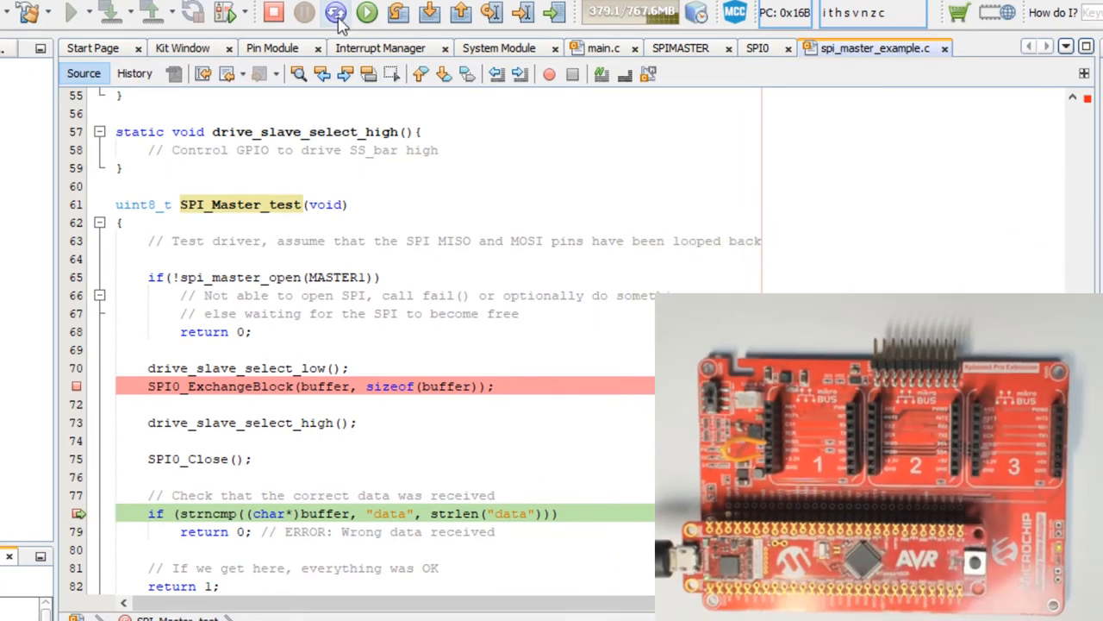
# Start the debug session to run the SPI loopback test up to the received-data check.
pyautogui.click(336, 12)
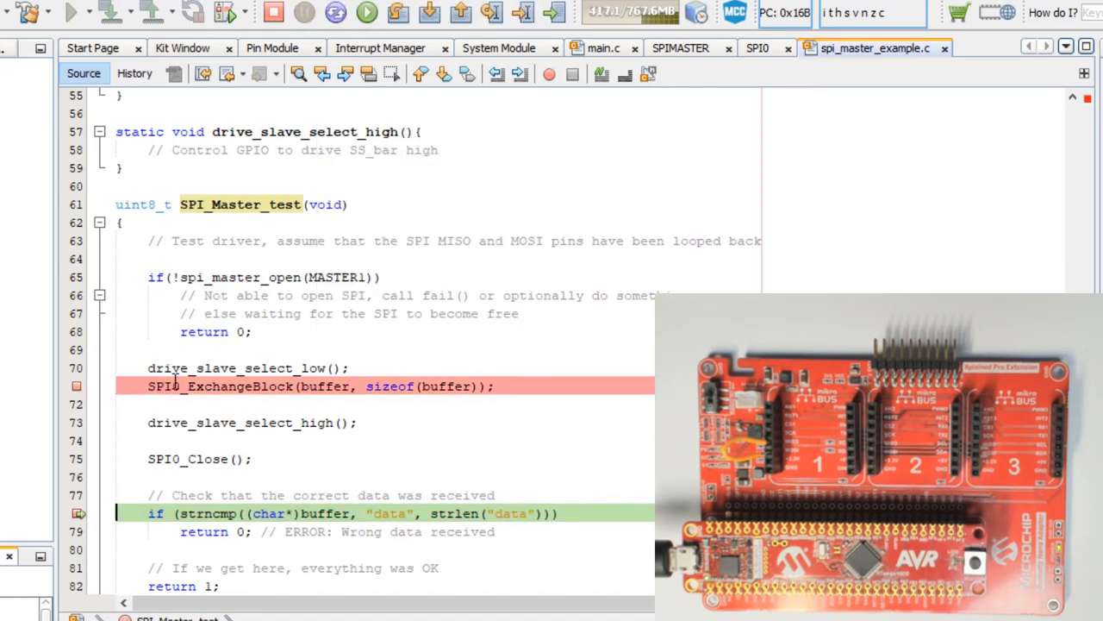
pyautogui.moveTo(328, 514)
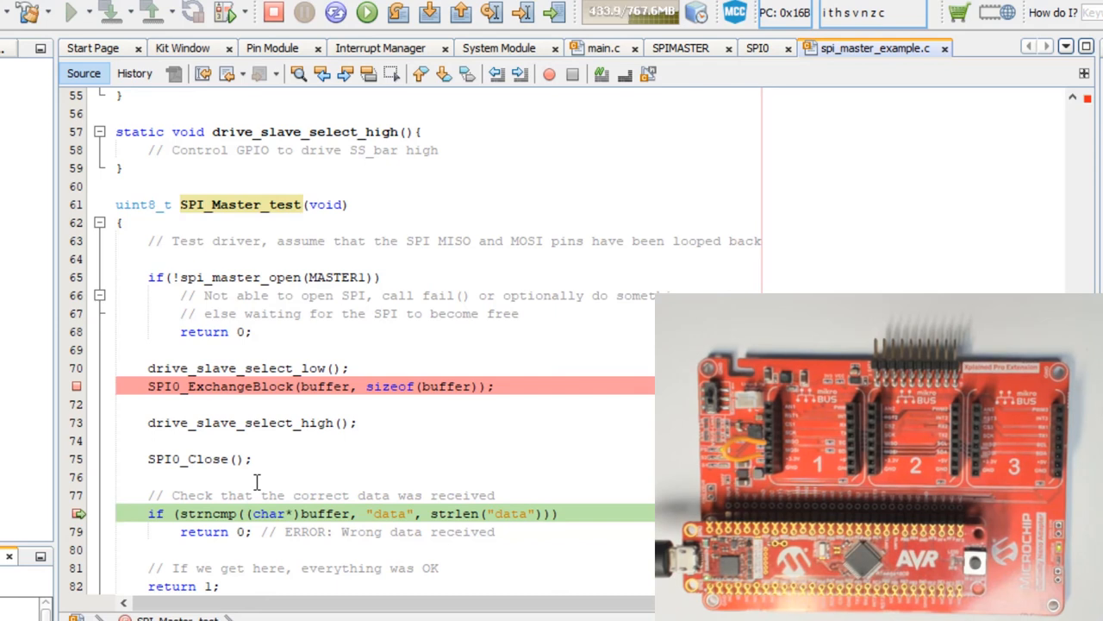
pyautogui.moveTo(228, 386)
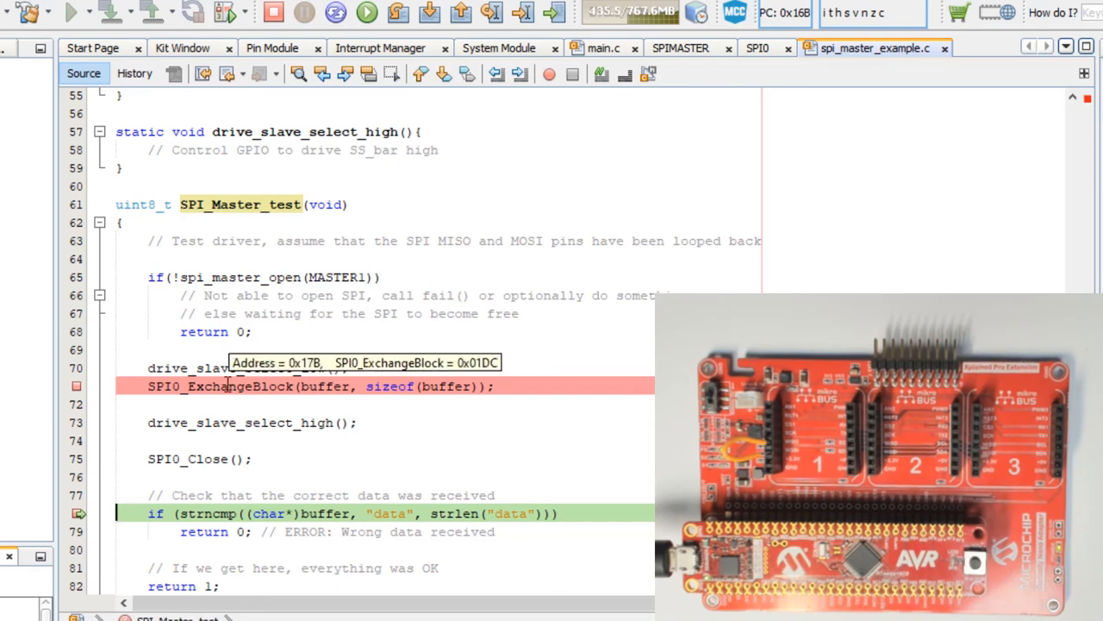